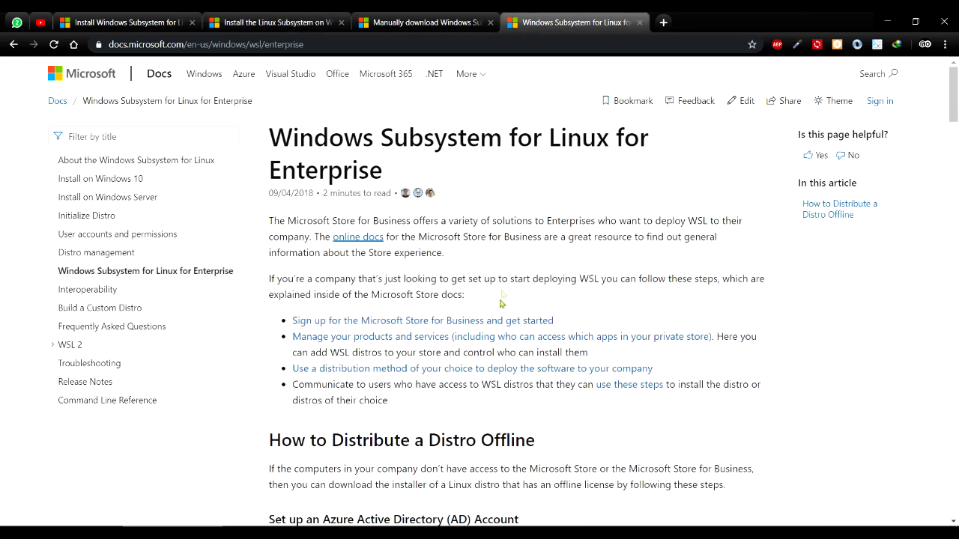
Highlight the Store deployment intro, then move to the Install WSL 2 docs page.
left_click_drag(269, 221, 335, 295)
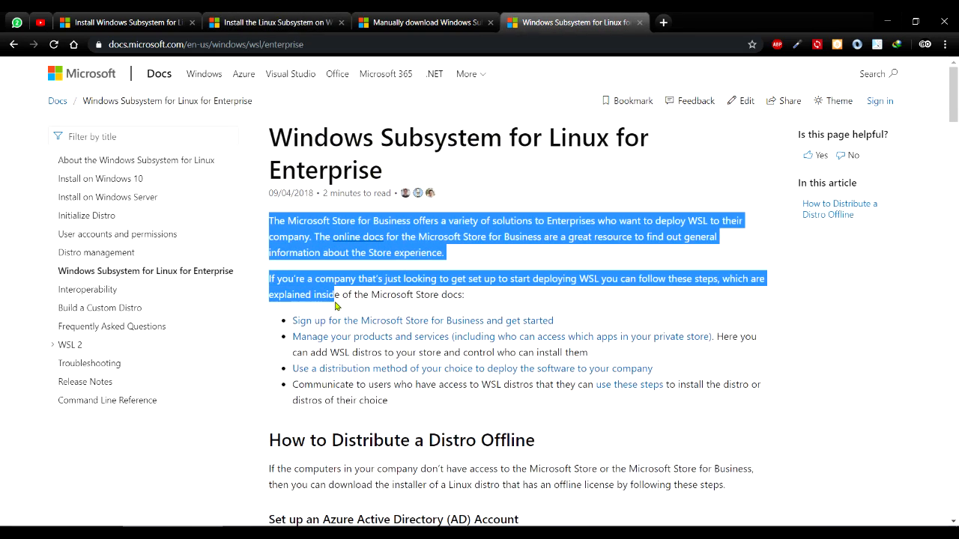
left_click(340, 294)
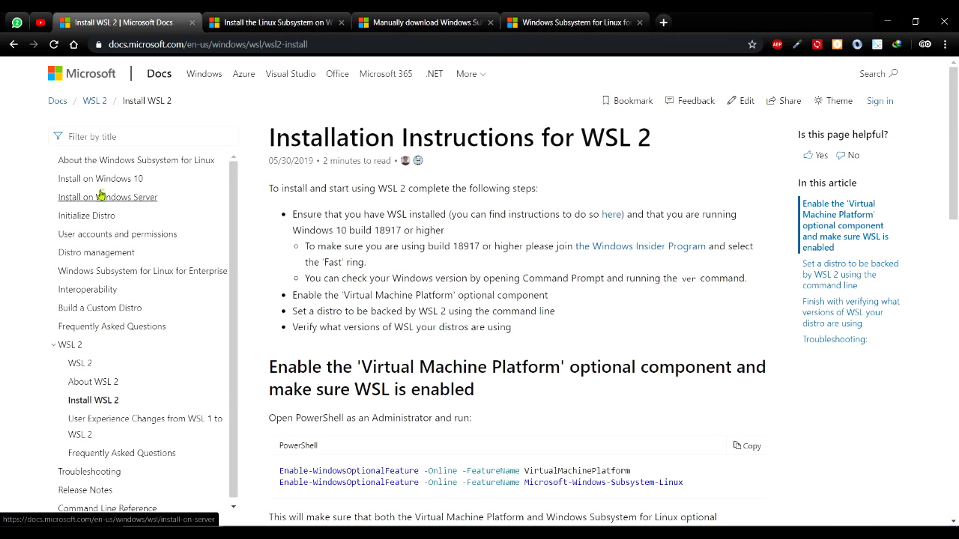
mouse_move(99, 179)
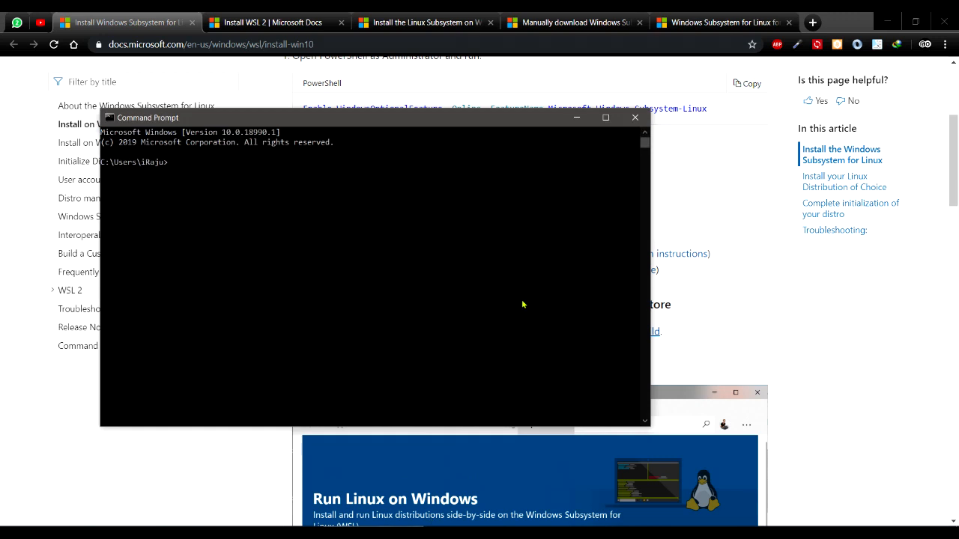
Run ver to report Windows version 10.0.18990.1.
type("ver")
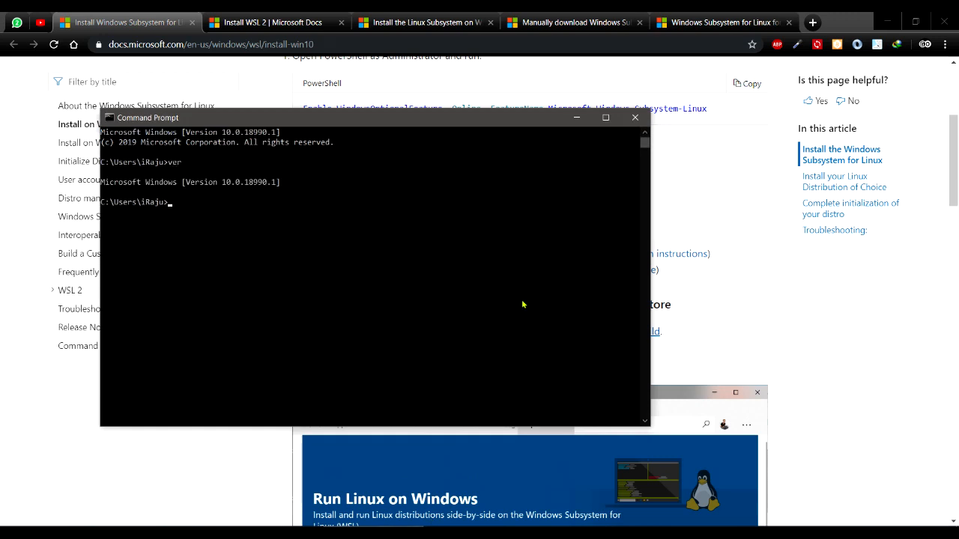
mouse_move(247, 189)
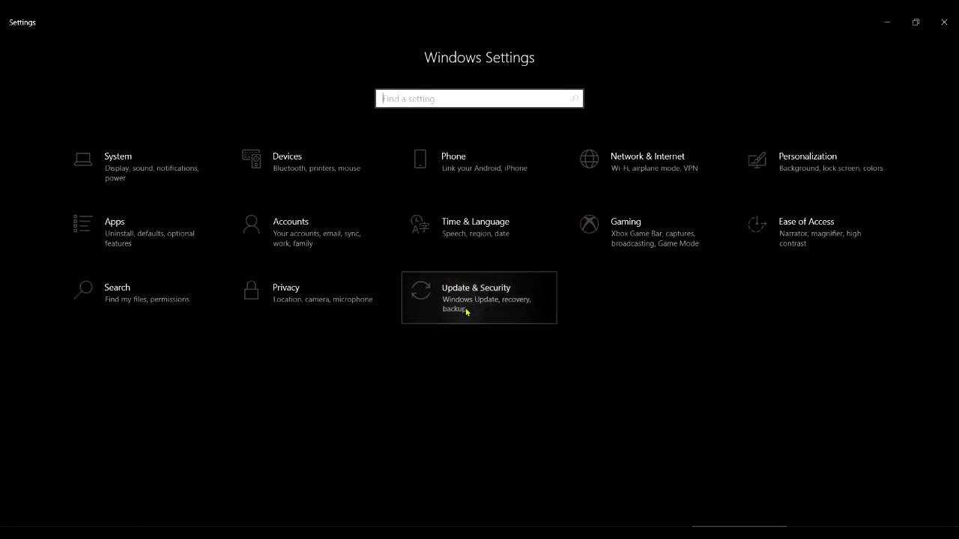
Check the Windows Insider Program page shows the device on the Fast ring.
left_click(478, 298)
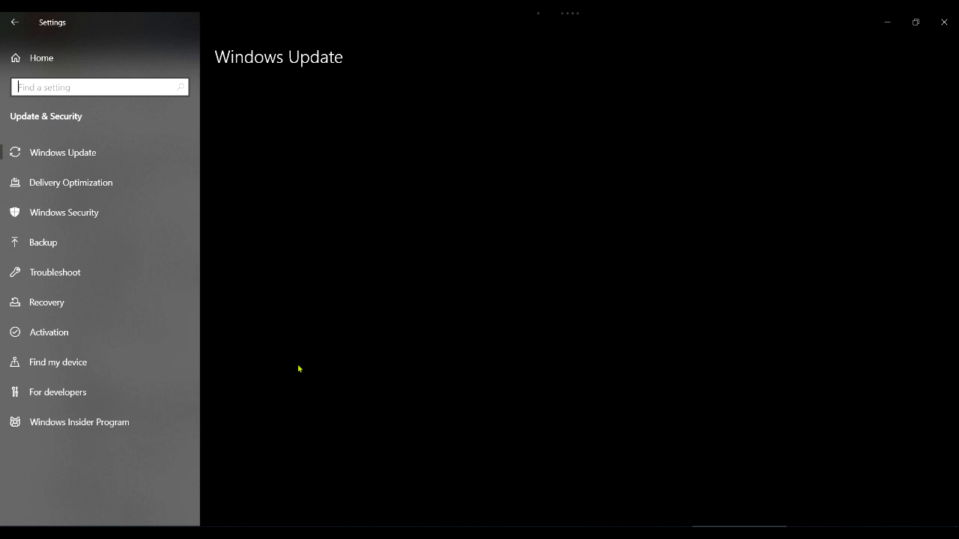
left_click(80, 422)
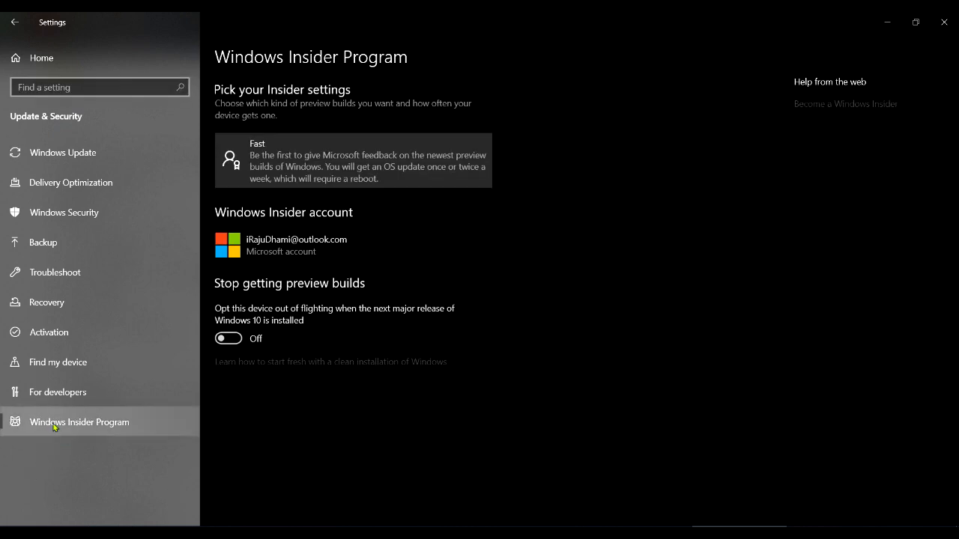
mouse_move(54, 433)
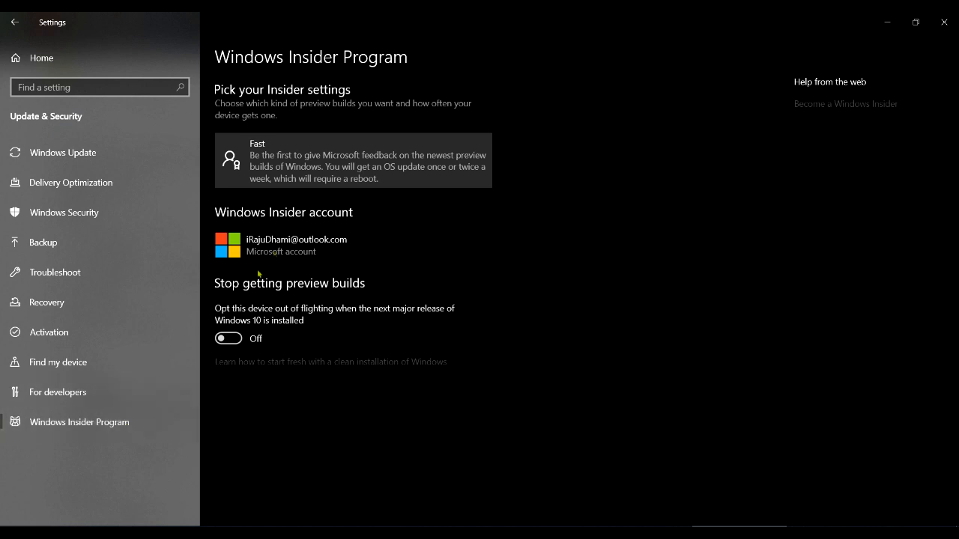
mouse_move(571, 137)
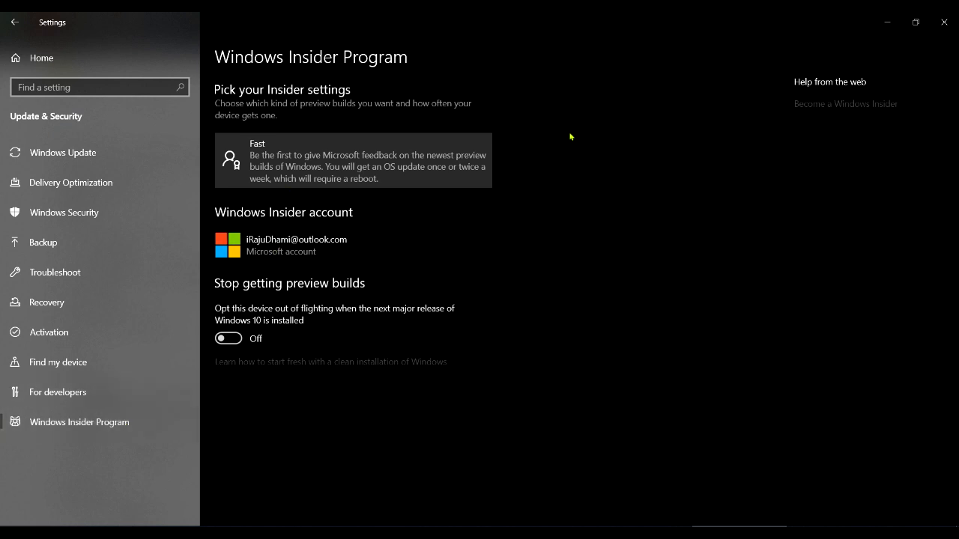
left_click(352, 160)
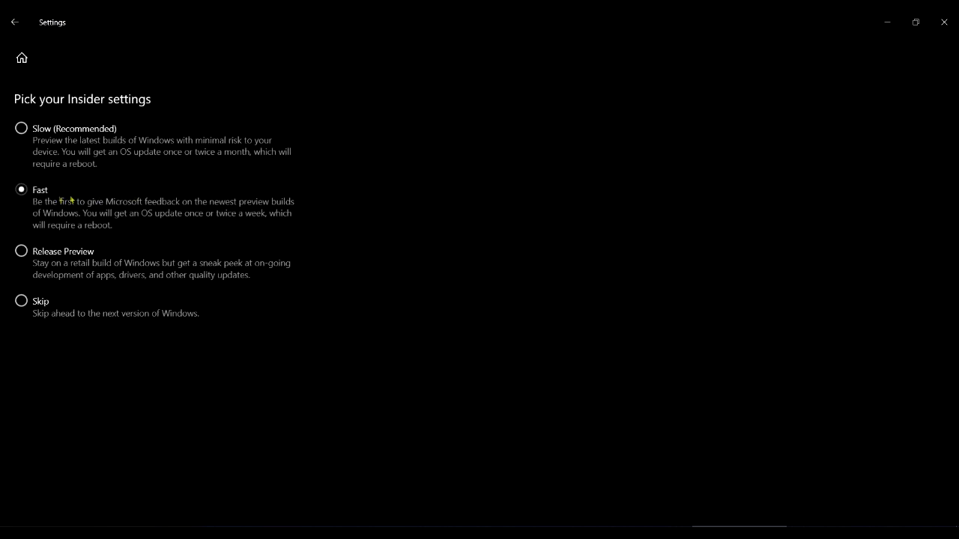
left_click(14, 21)
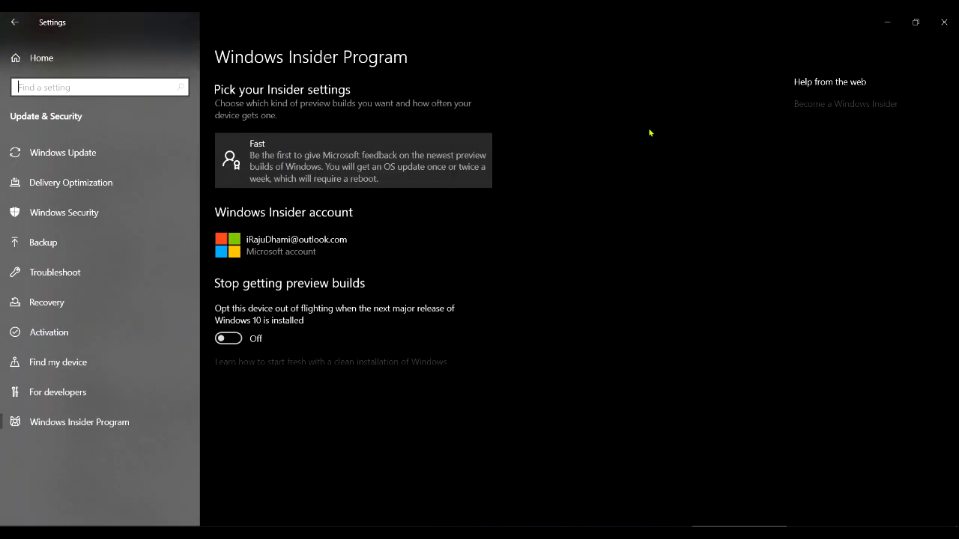
mouse_move(345, 462)
type("turn")
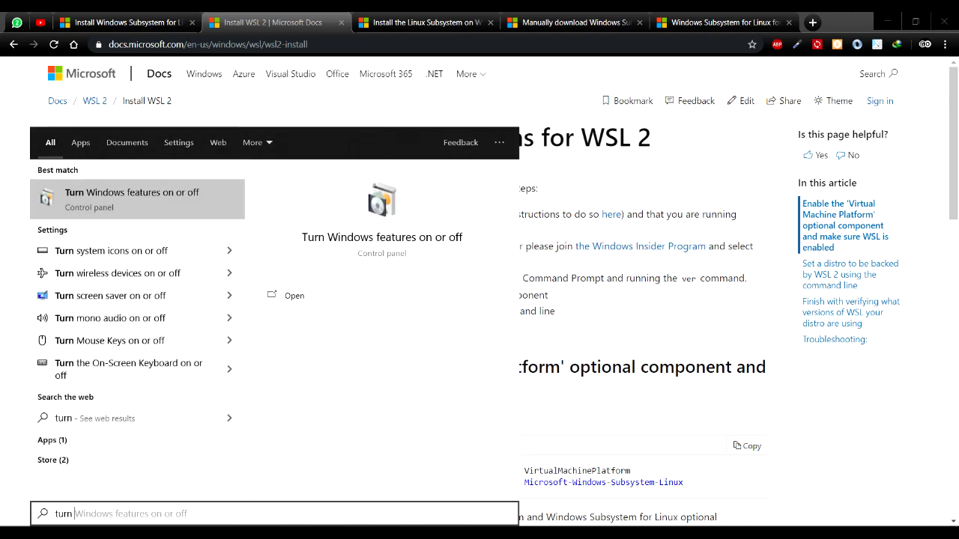
mouse_move(222, 208)
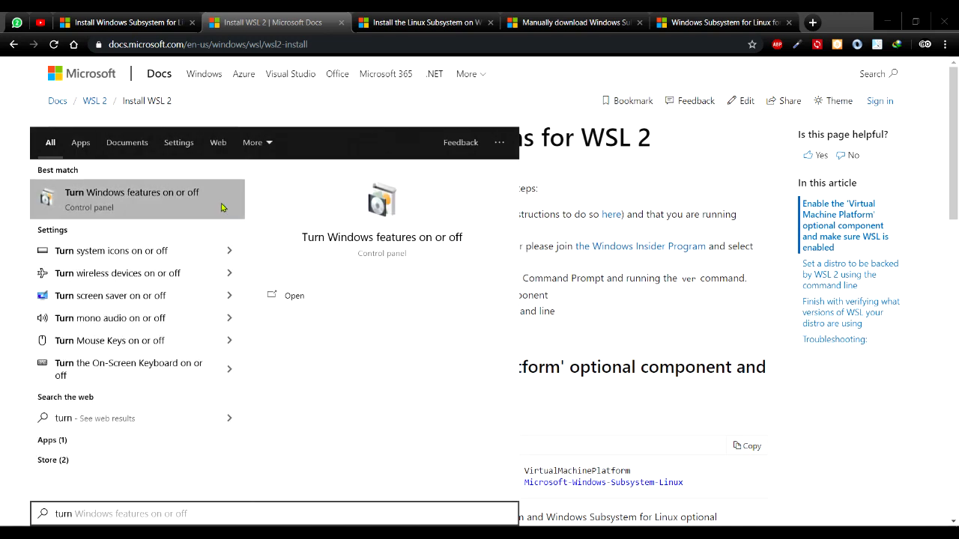
Enable Virtual Machine Platform beside Windows Subsystem for Linux and apply, pending restart.
left_click(132, 199)
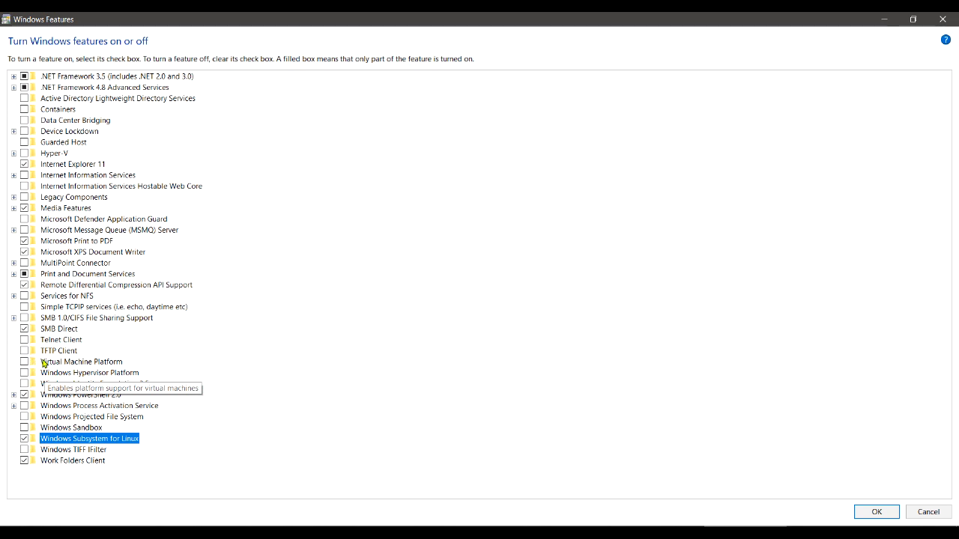
left_click(81, 362)
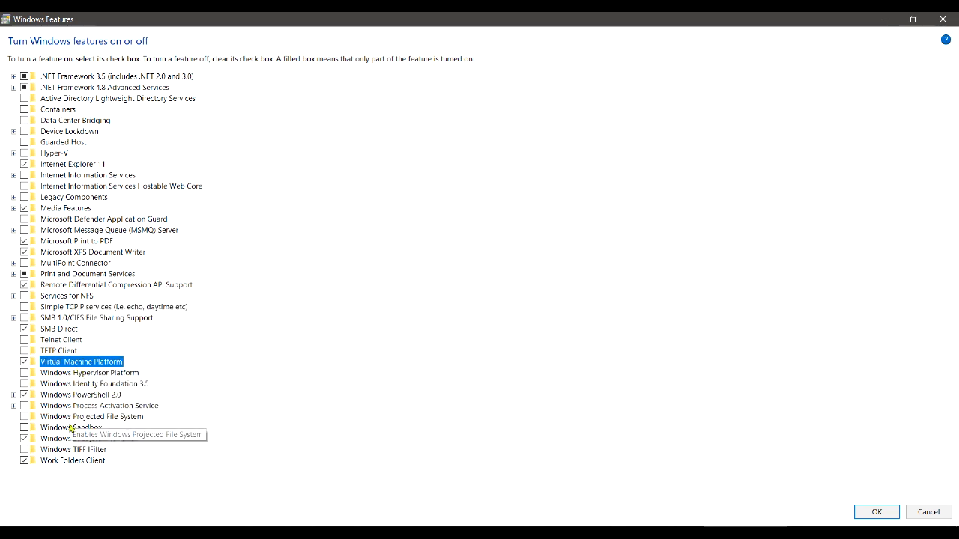
left_click(90, 438)
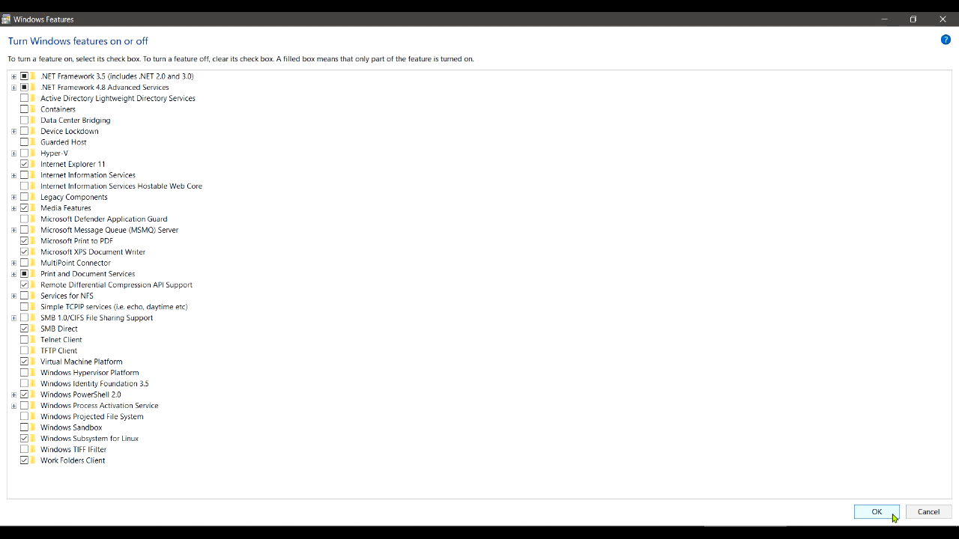
left_click(876, 512)
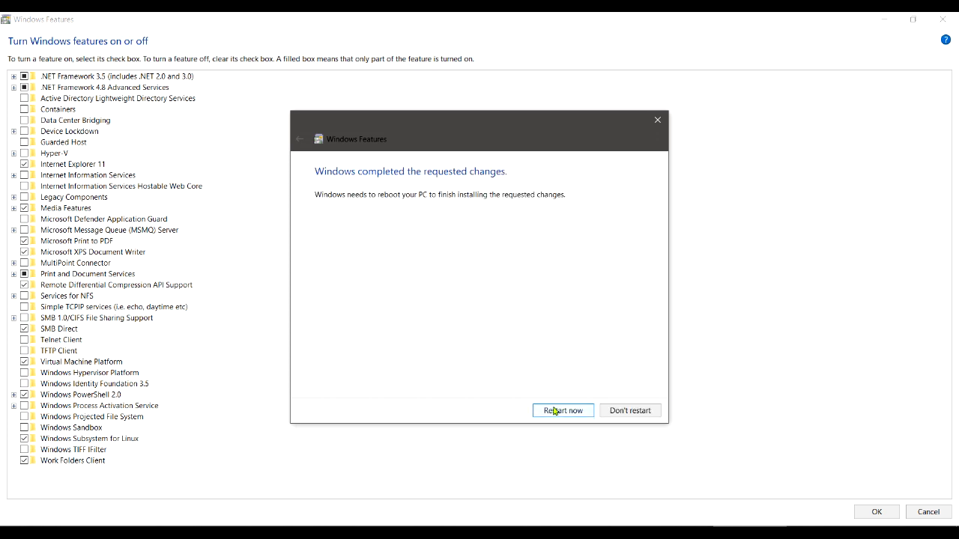
mouse_move(488, 518)
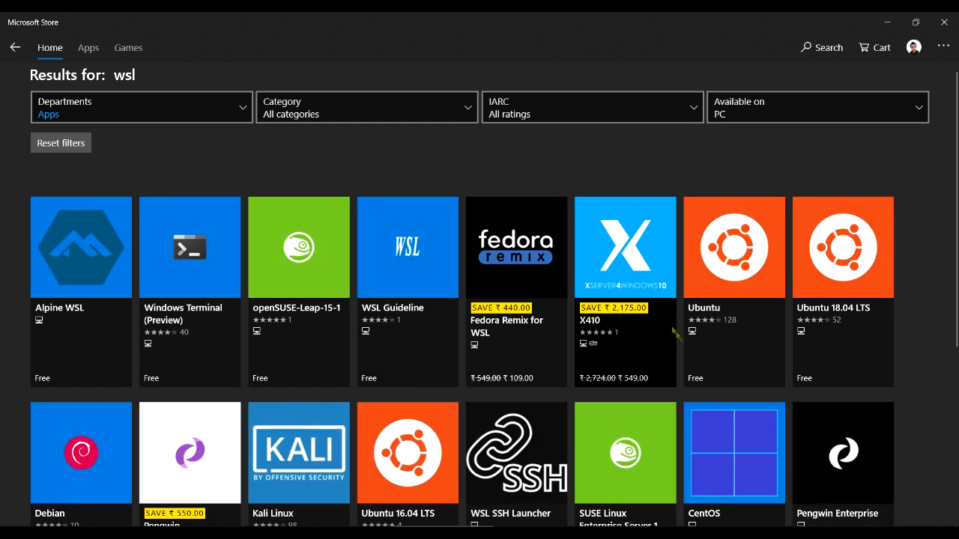
Install Ubuntu and Ubuntu 18.04 LTS from the Store's wsl results.
left_click(734, 247)
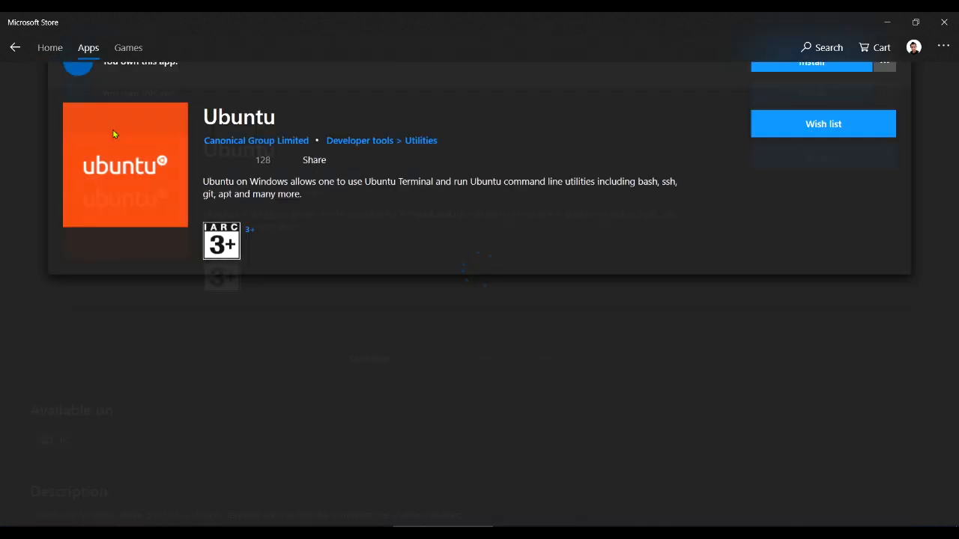
left_click(15, 47)
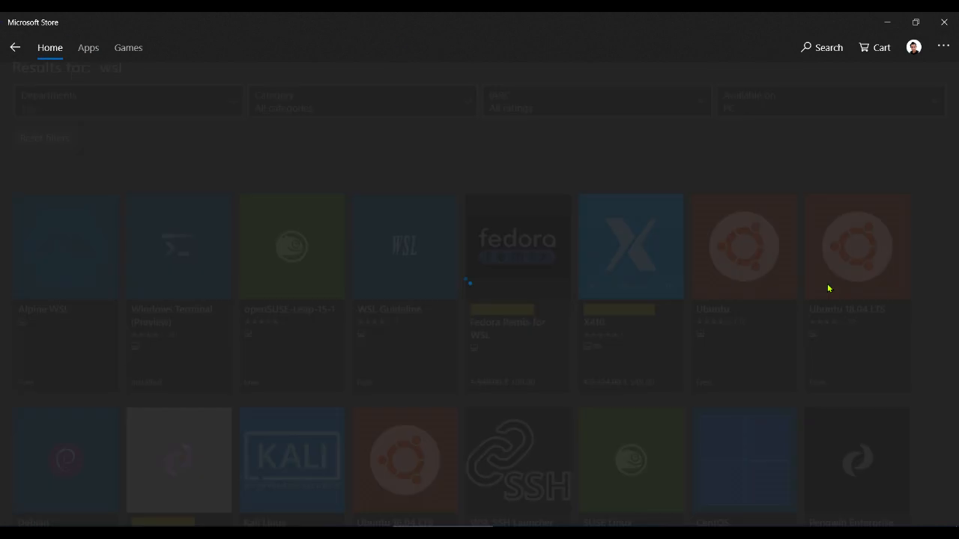
left_click(857, 248)
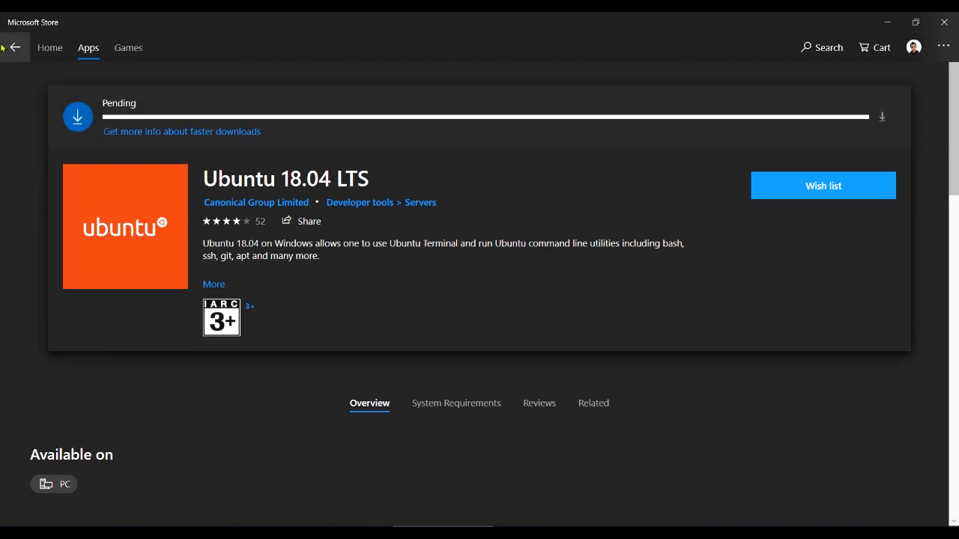
left_click(49, 47)
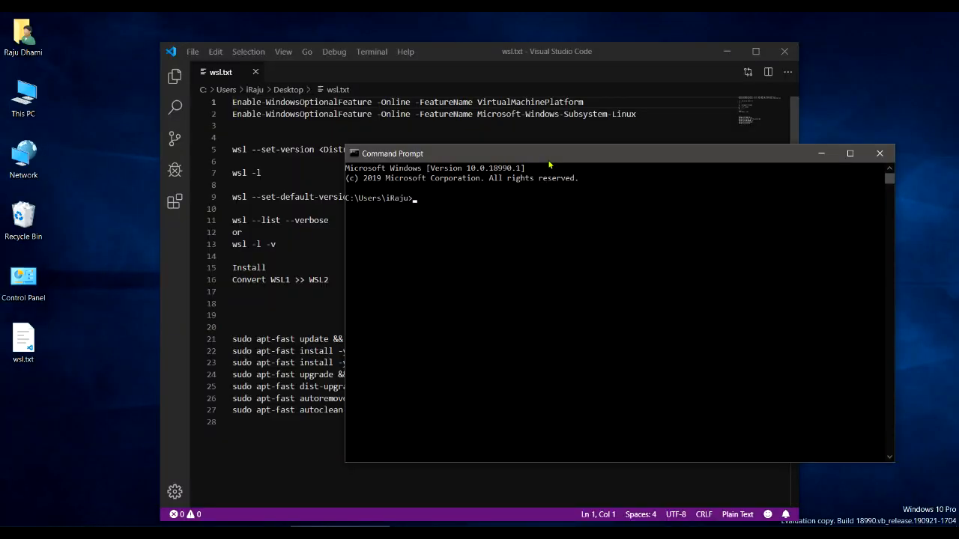
Run wsl -l -v, which reports no installed distributions yet.
type("wsl -l -v")
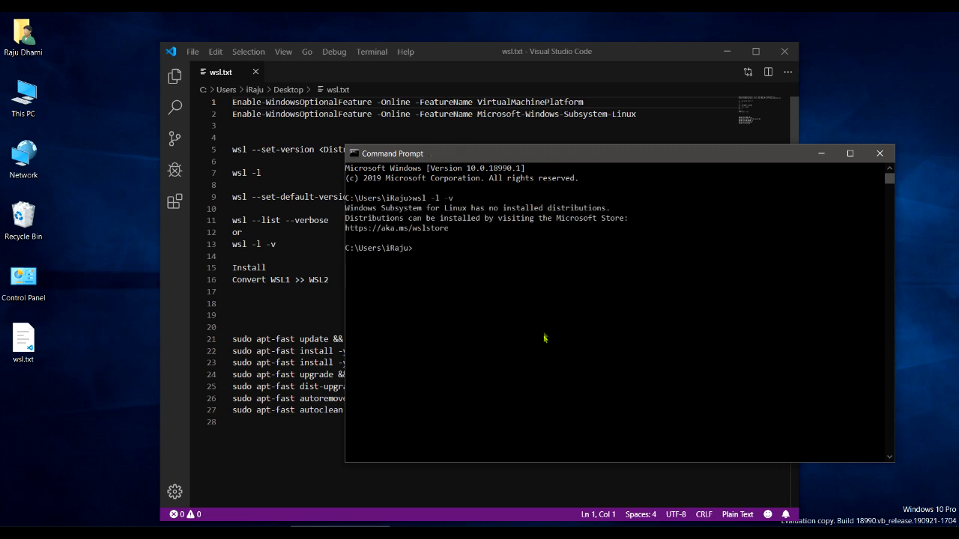
mouse_move(539, 322)
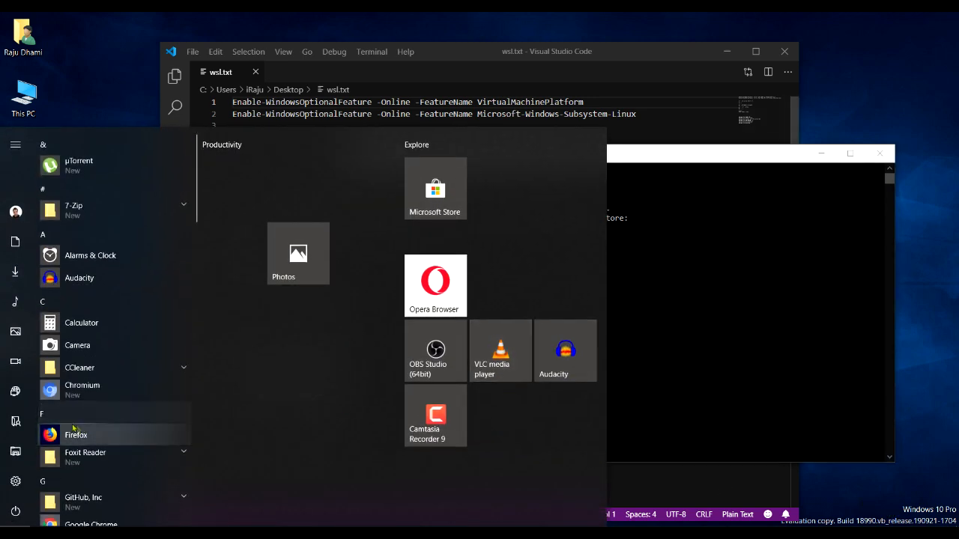
Launch Ubuntu from Start for first-time setup with a new UNIX user.
scroll("down", 3)
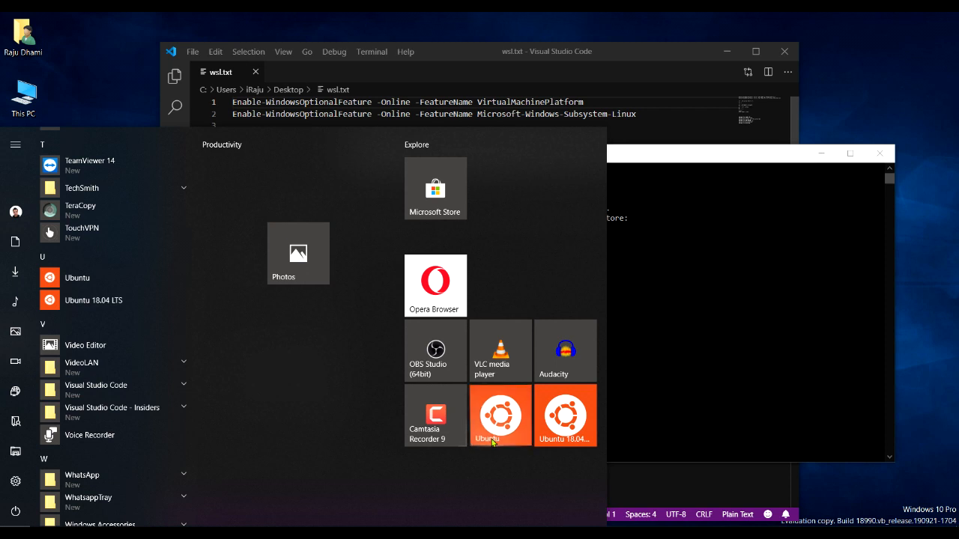
left_click(500, 416)
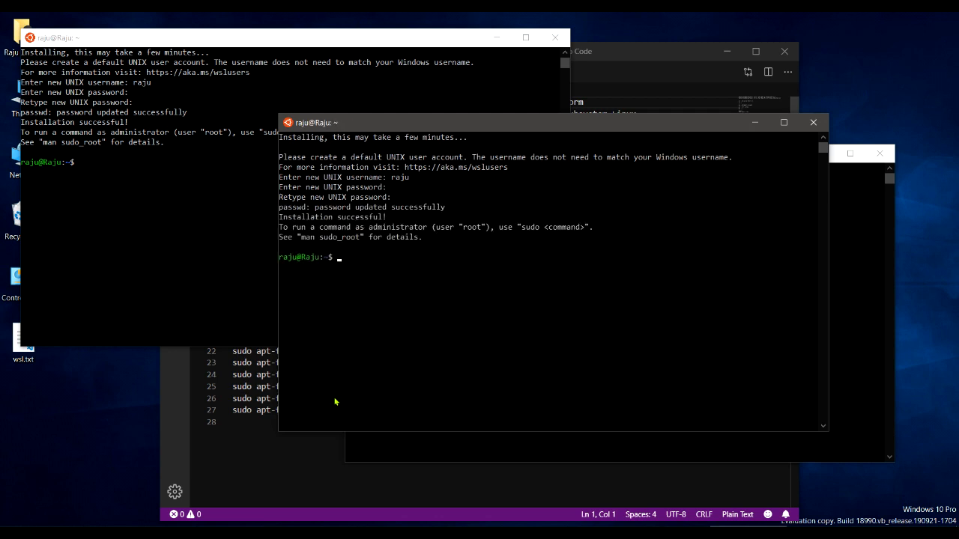
mouse_move(352, 403)
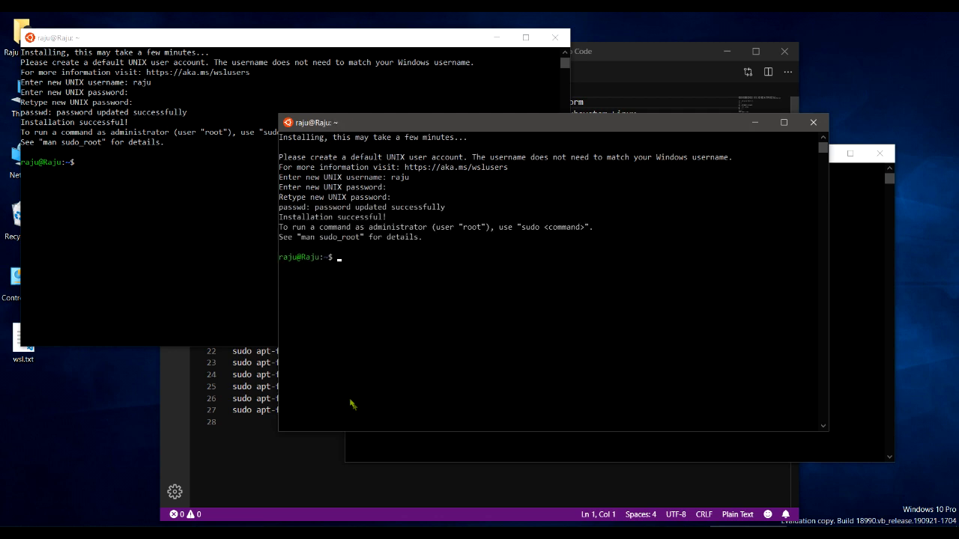
mouse_move(814, 122)
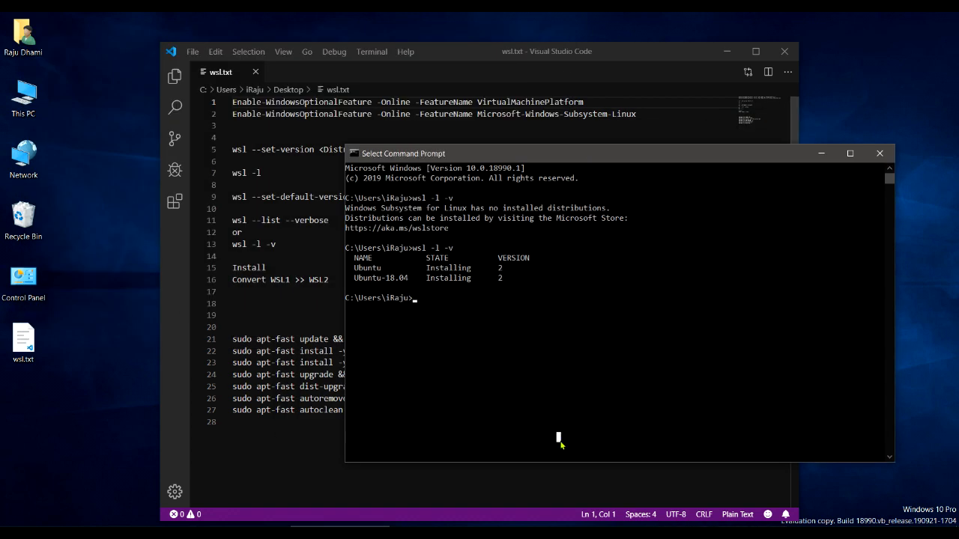
List distros, then run wsl --set-version Ubuntu 2, which is already version 2.
type("wsl -l -v")
type("wsl --set-version Ubuntu")
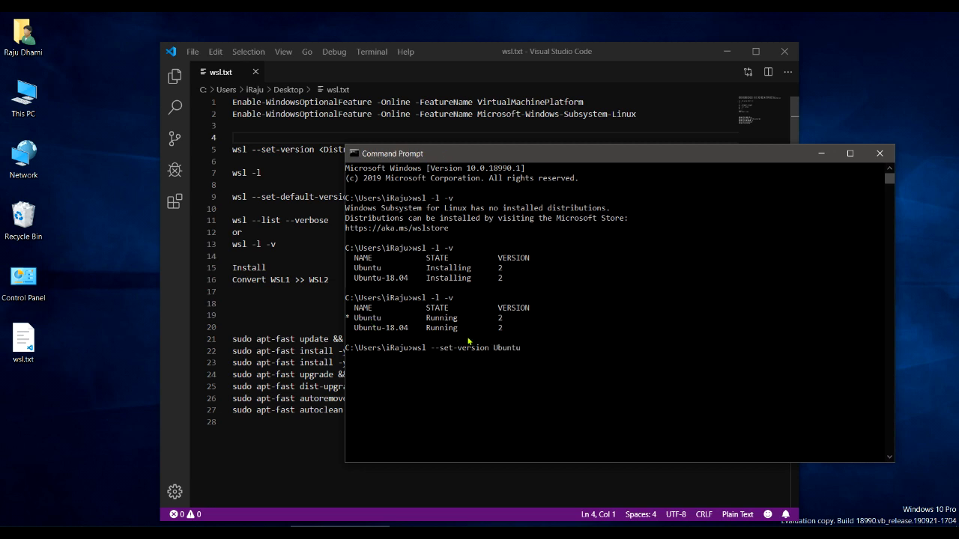
type("2")
type("wsl --set-version Ubuntu 1")
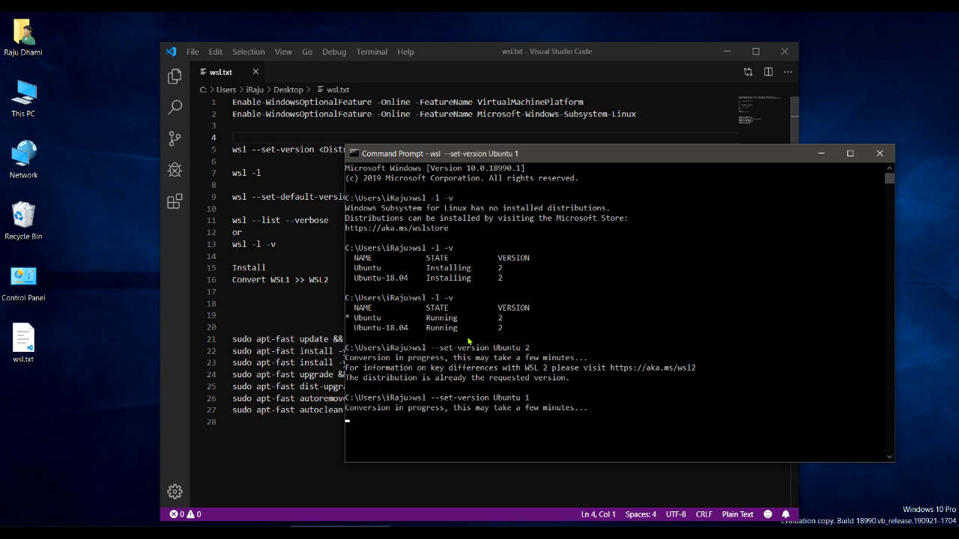
mouse_move(552, 381)
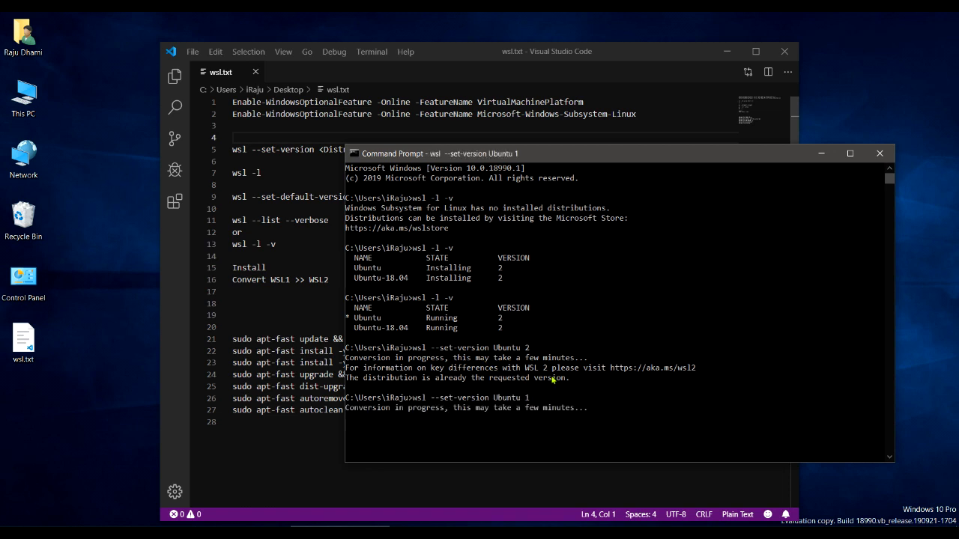
mouse_move(558, 383)
type("wsl -l -v")
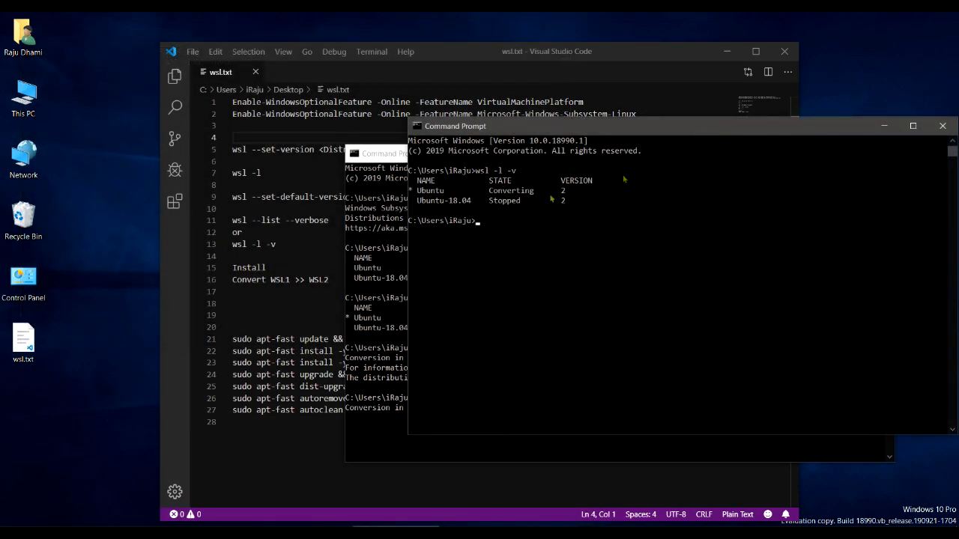
mouse_move(581, 193)
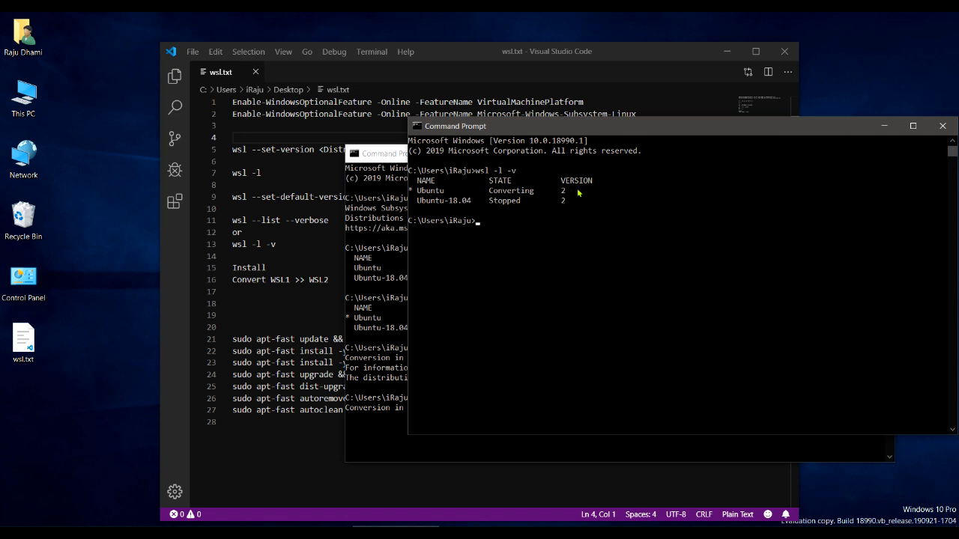
mouse_move(508, 205)
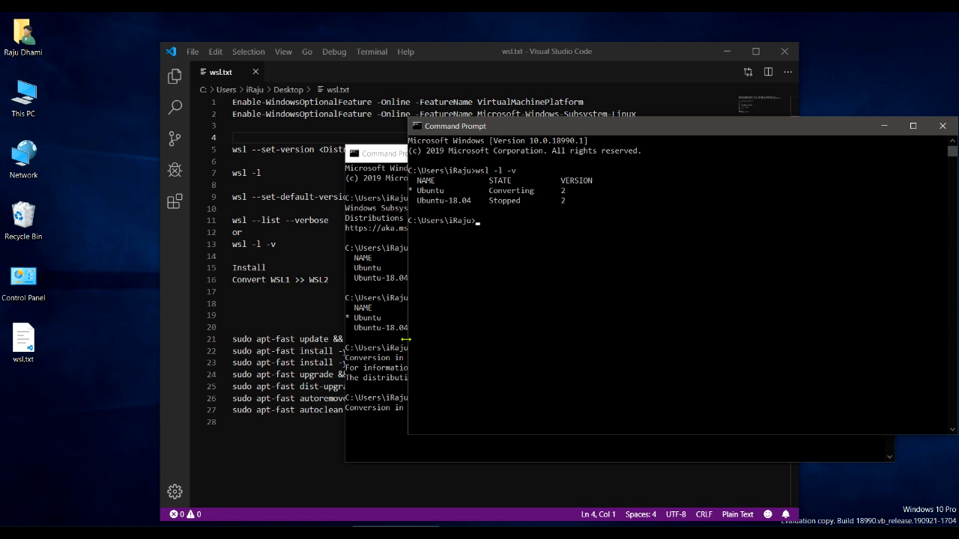
mouse_move(409, 462)
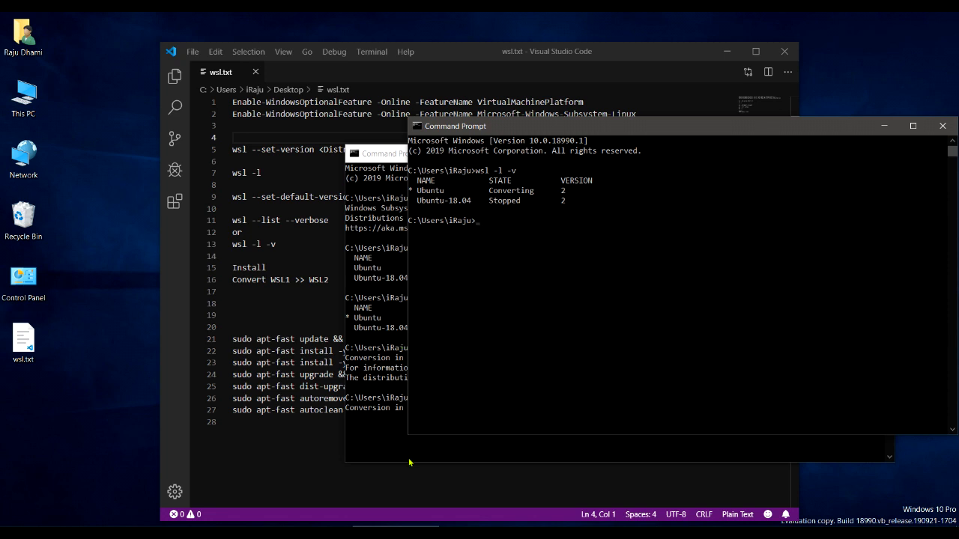
mouse_move(396, 401)
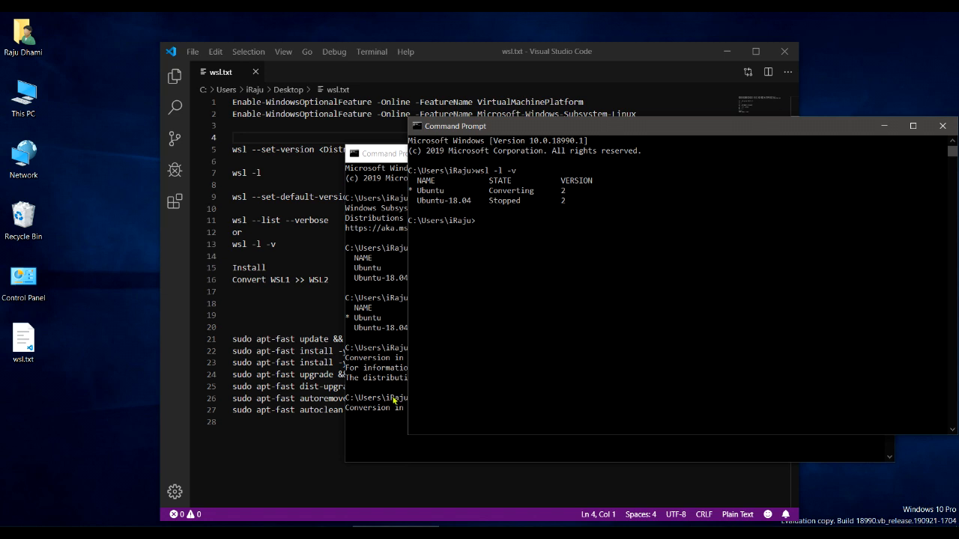
Run wsl --set-default-version 2 to make WSL 2 the default.
type("wsl")
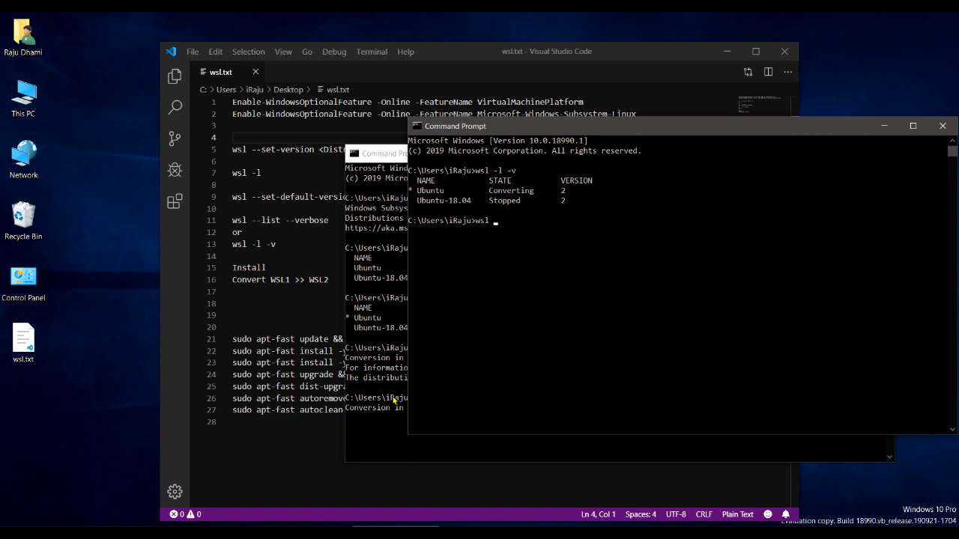
type("--set")
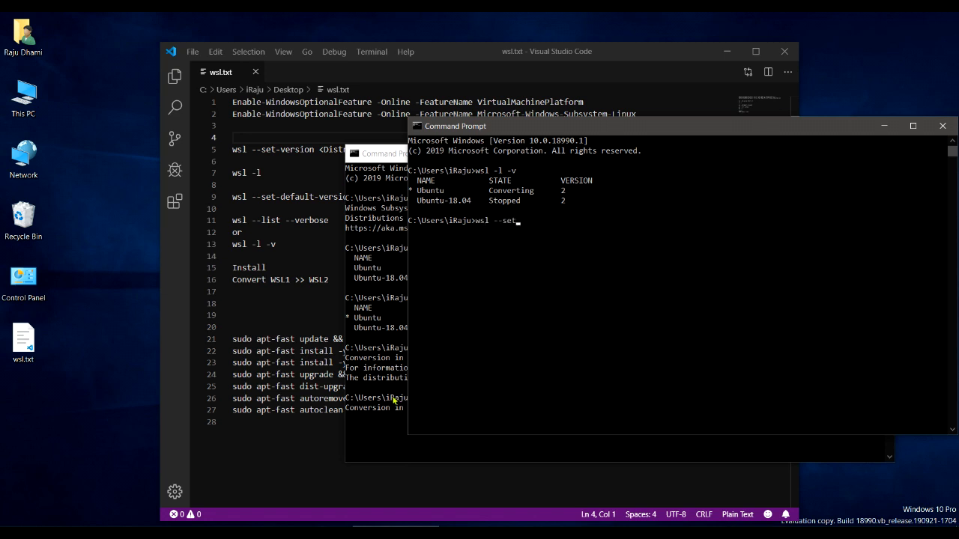
type("-defau")
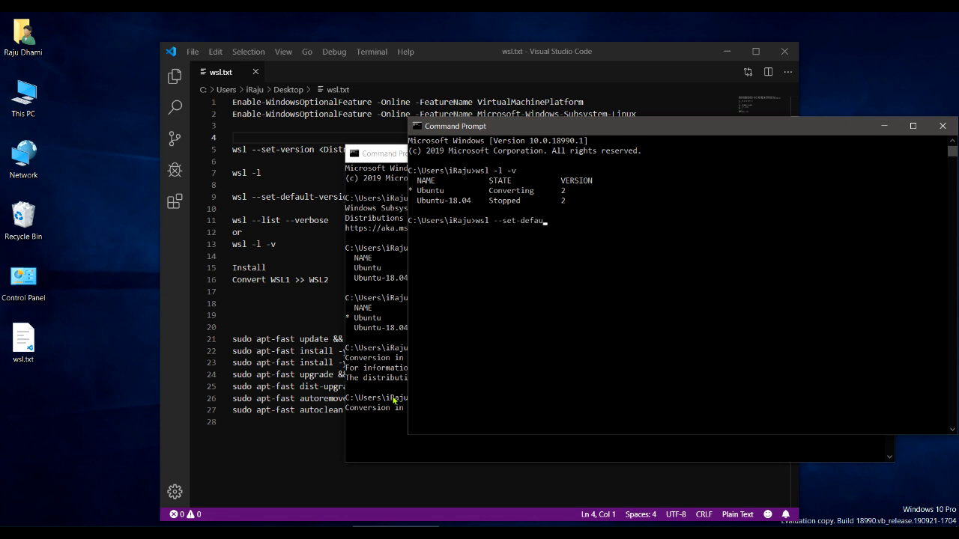
type("-s")
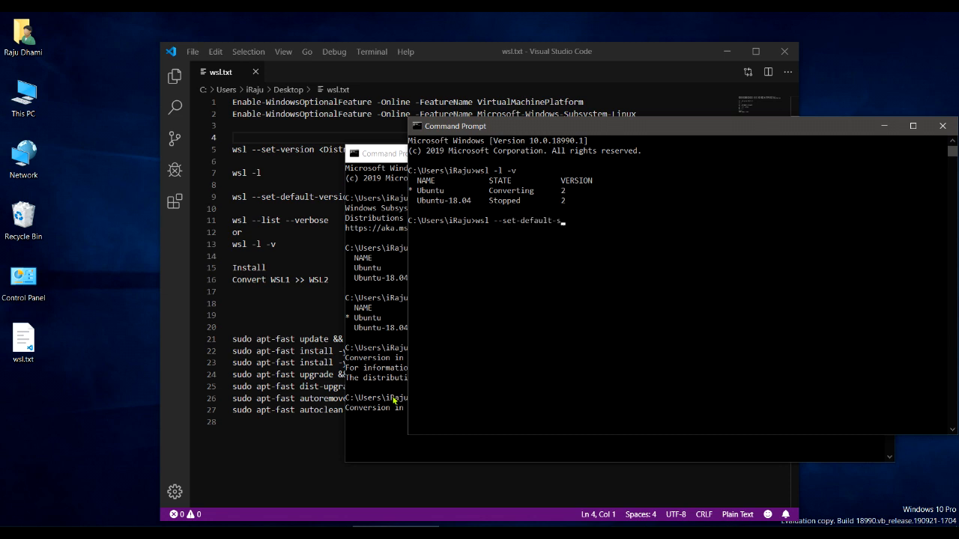
type("version")
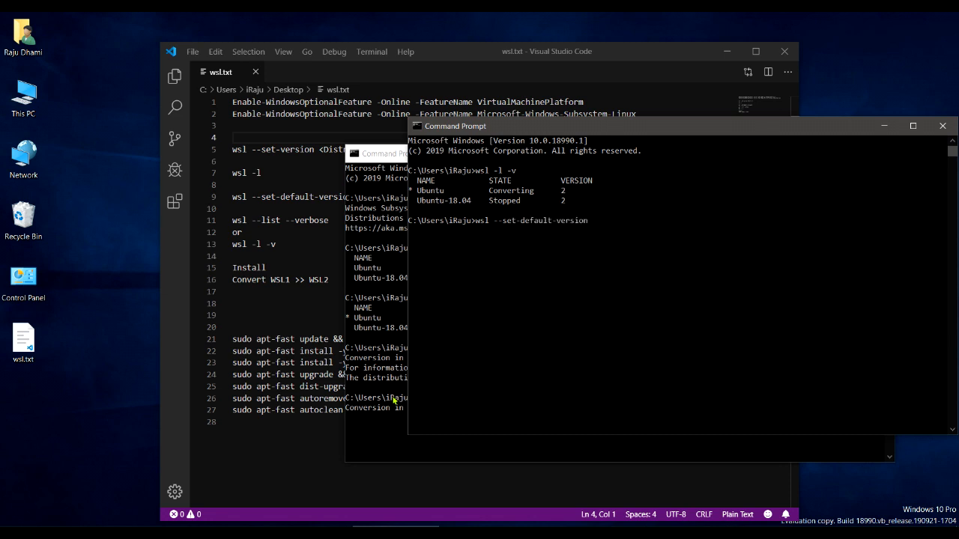
type("2")
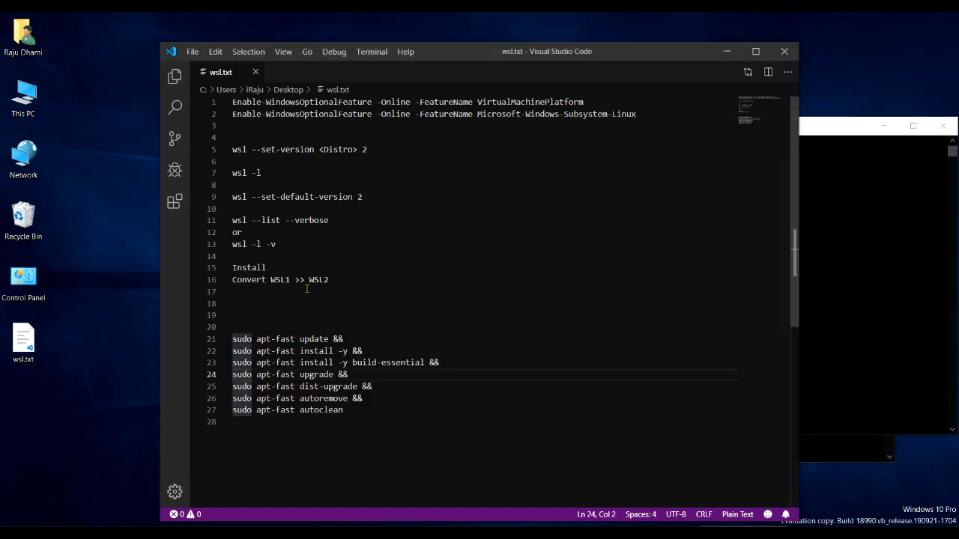
key("ctrl+a")
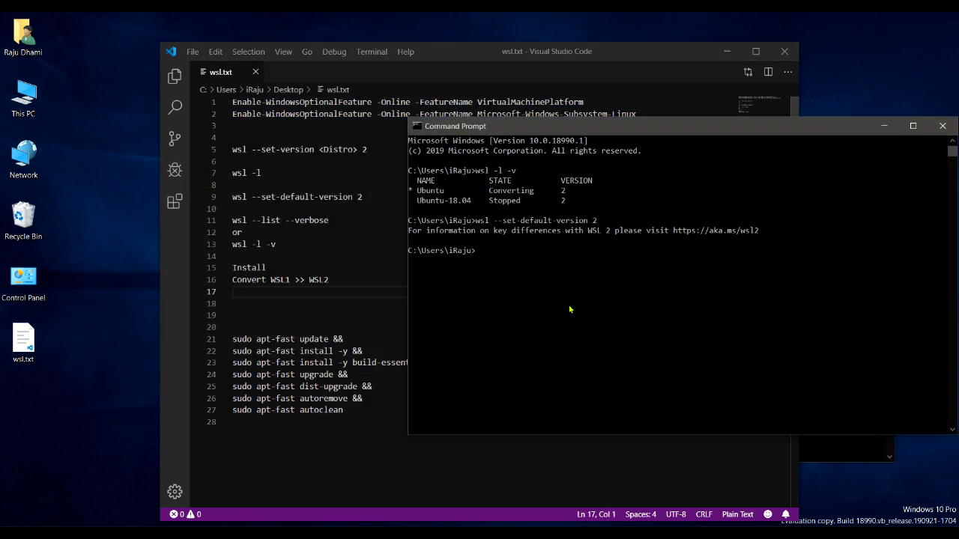
Set the default version to 1 and back to 2, then begin listing distros.
type("wsl --set-default-version 2")
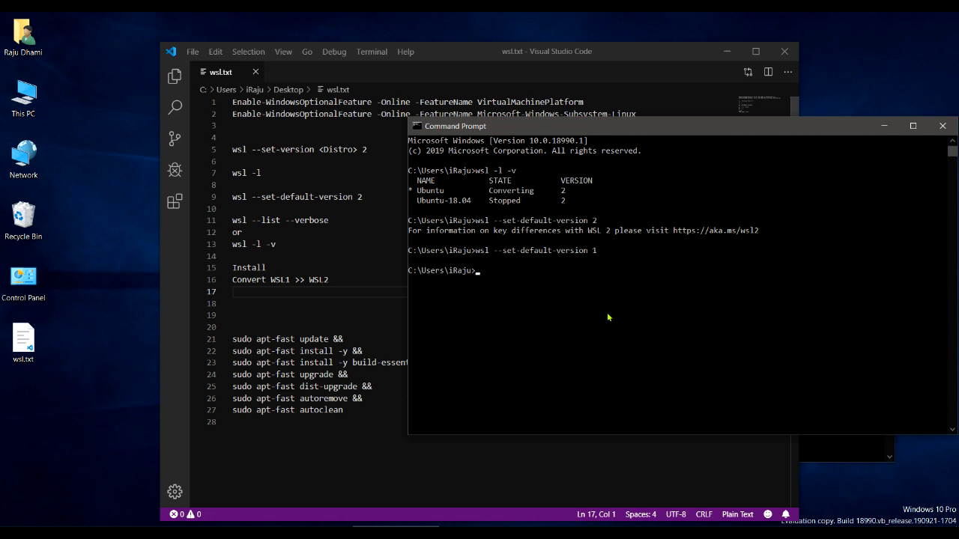
type("wsl --set-default-version 2")
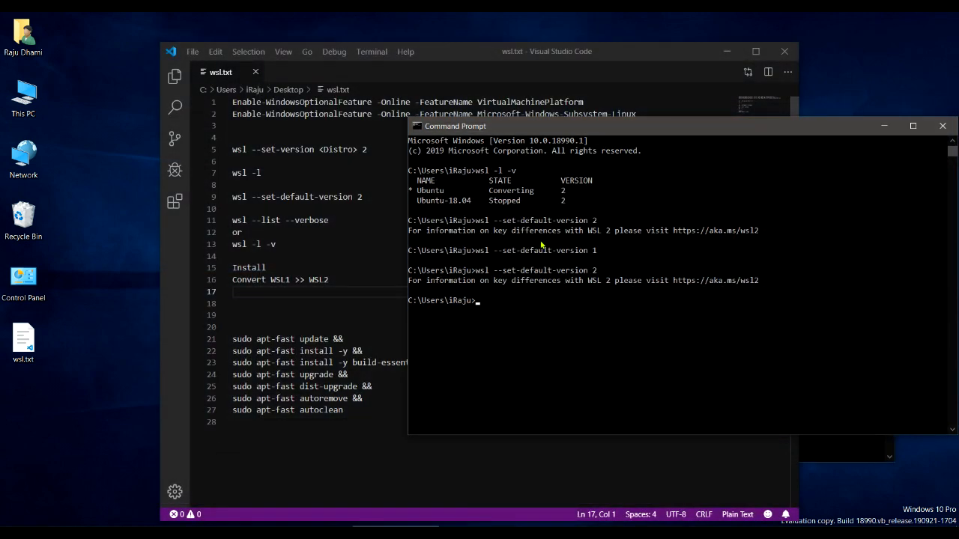
mouse_move(451, 353)
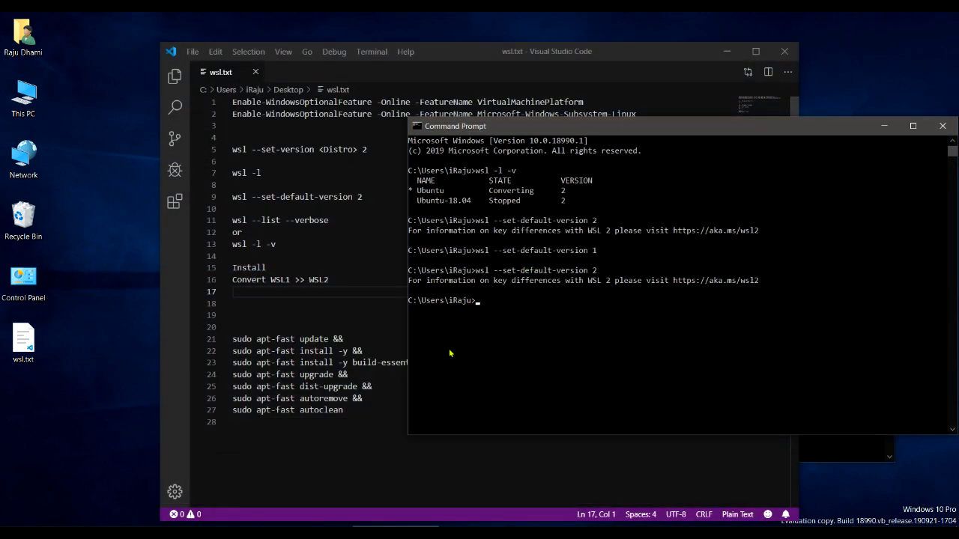
type("wsl")
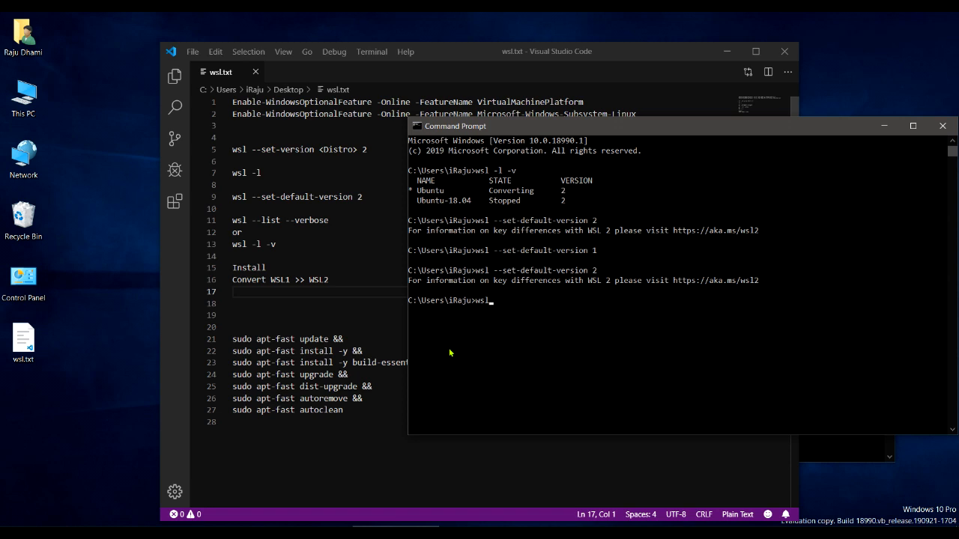
type("-l -v")
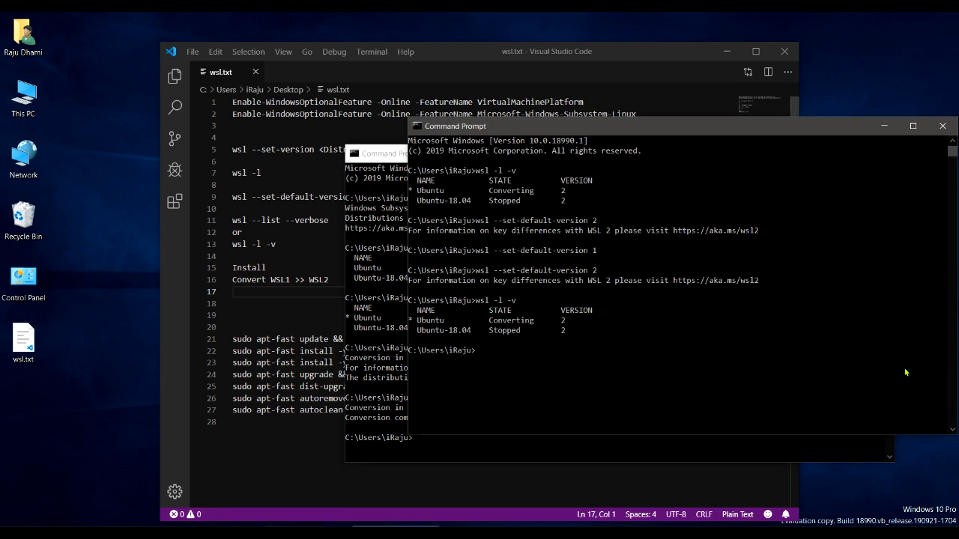
Run wsl -l -v showing Ubuntu stopped on WSL 1 and Ubuntu-18.04 on 2.
type("wsl -l -v")
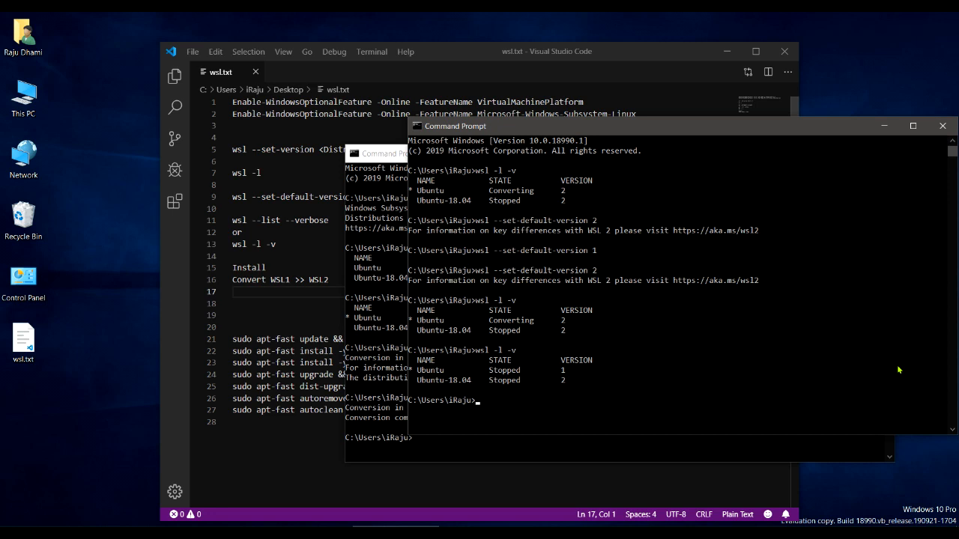
mouse_move(536, 366)
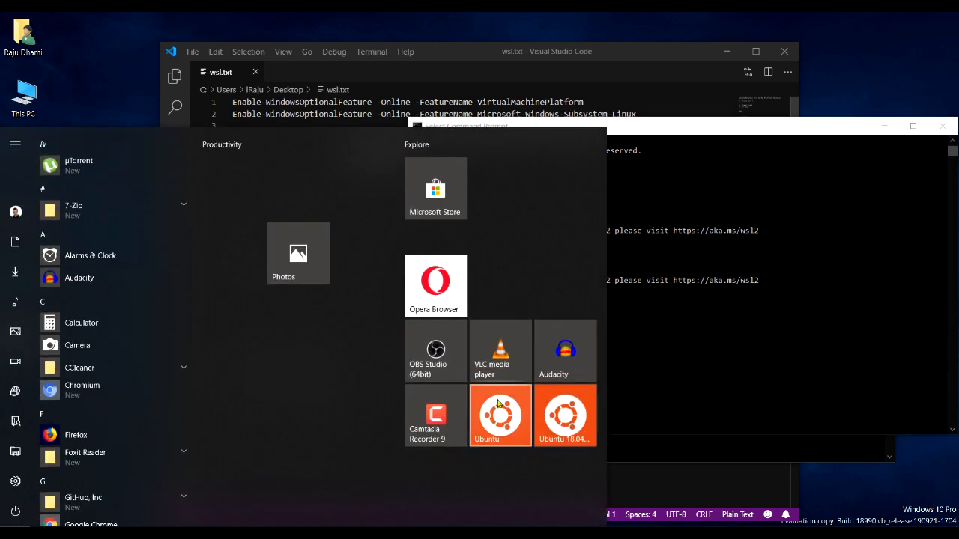
Launch the Ubuntu and Ubuntu 18.04 distros from their Start menu tiles.
left_click(500, 415)
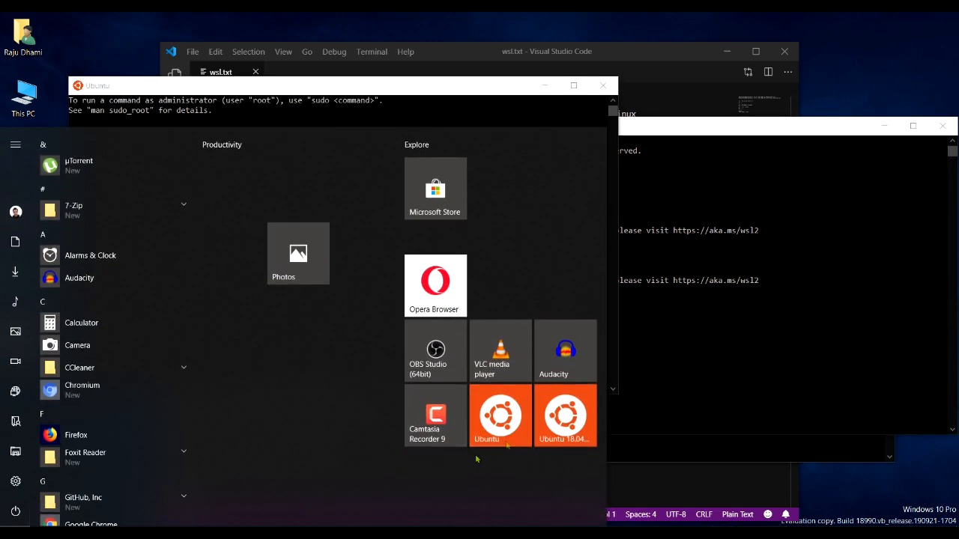
left_click(499, 416)
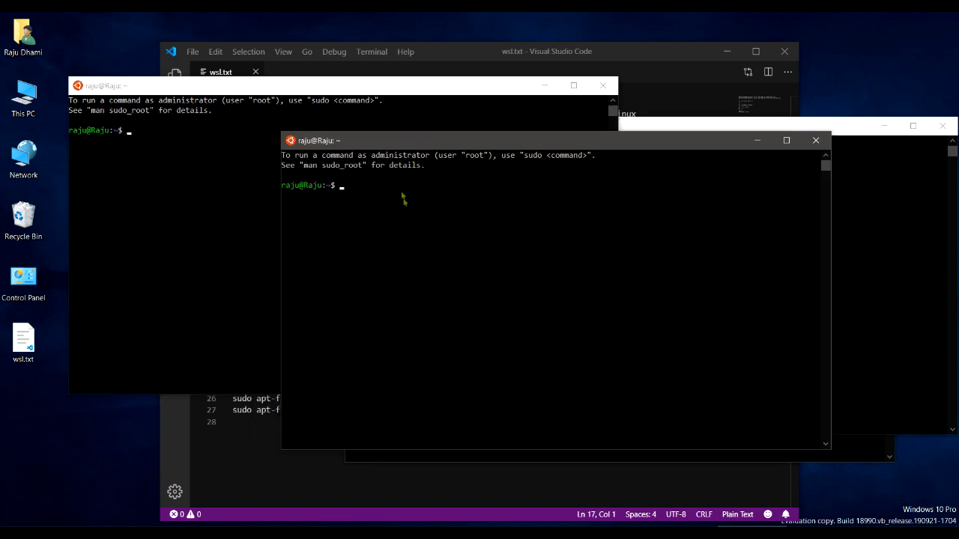
mouse_move(401, 196)
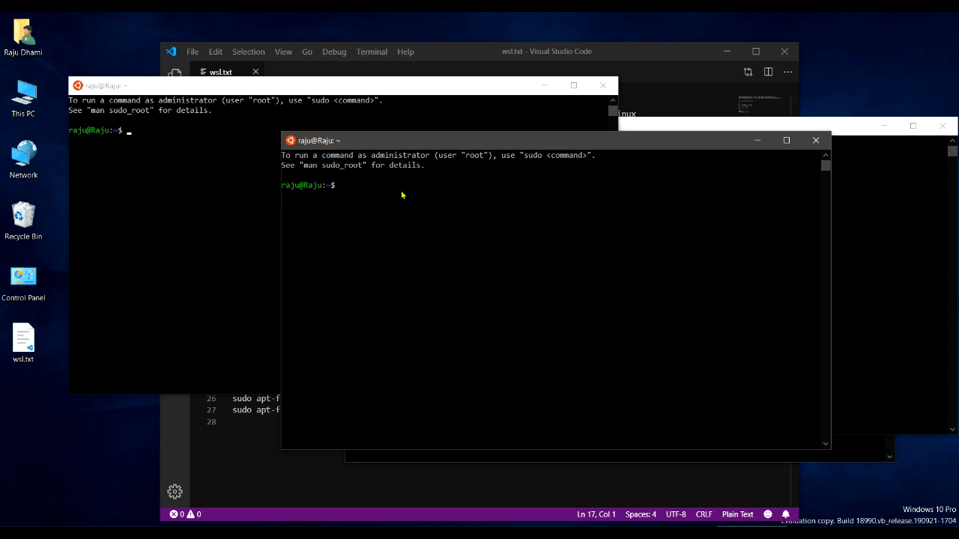
Run 'explorer.exe .' in the Ubuntu-18.04 shell to show raju's home folder in Explorer.
type("explorer.exe .")
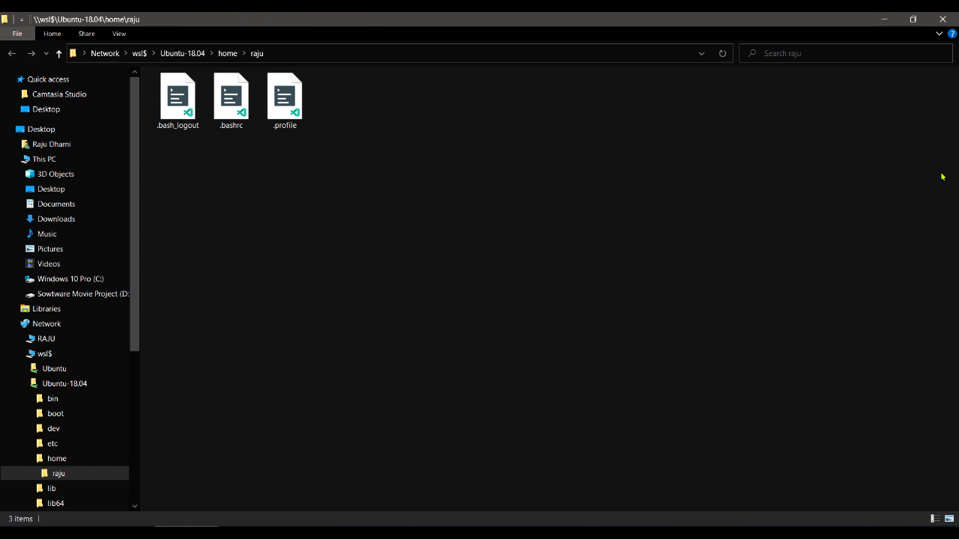
mouse_move(326, 296)
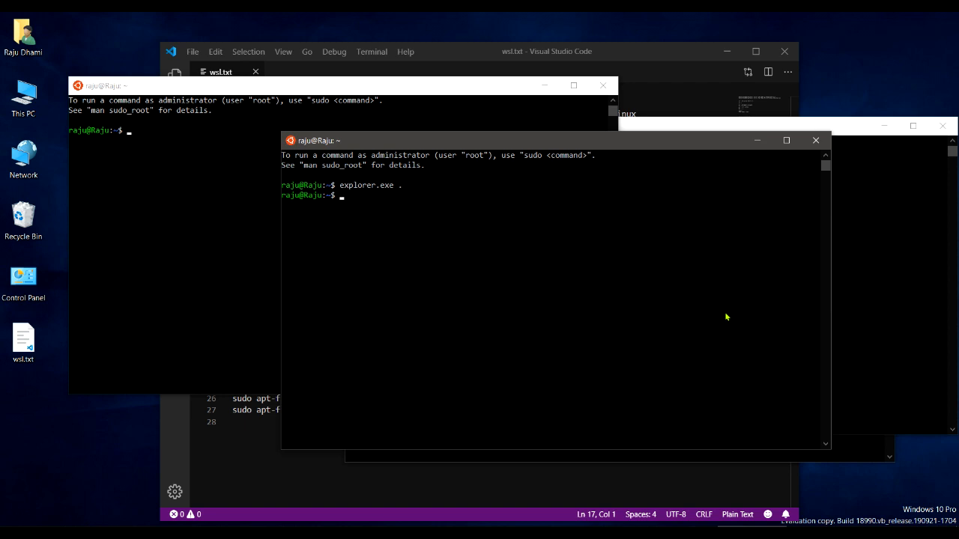
mouse_move(482, 406)
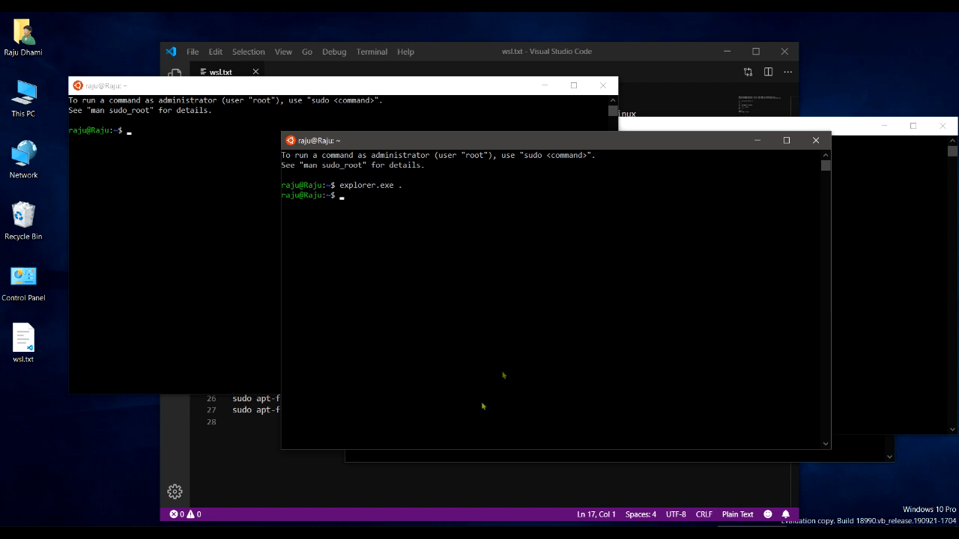
mouse_move(466, 452)
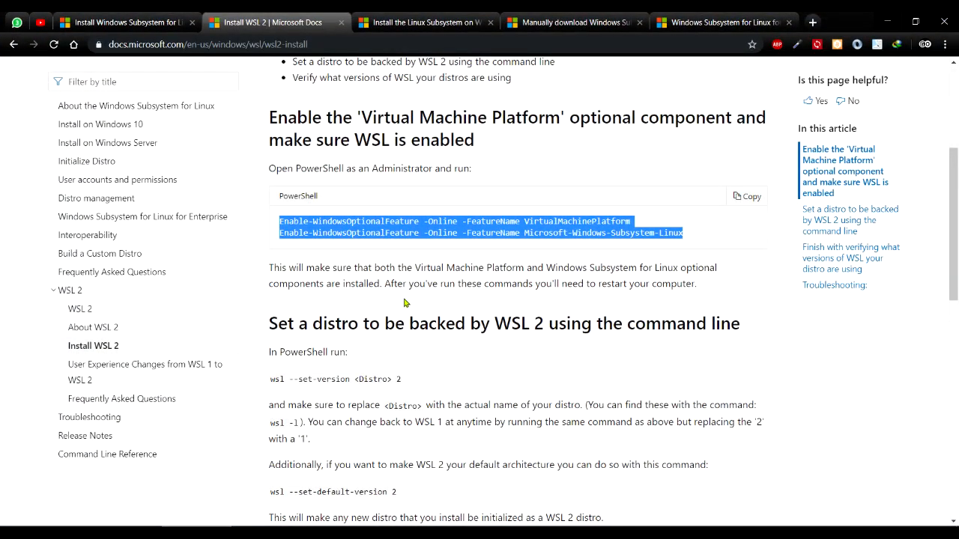
Scroll the Install WSL 2 docs page down to its Troubleshooting section.
scroll("down", 3)
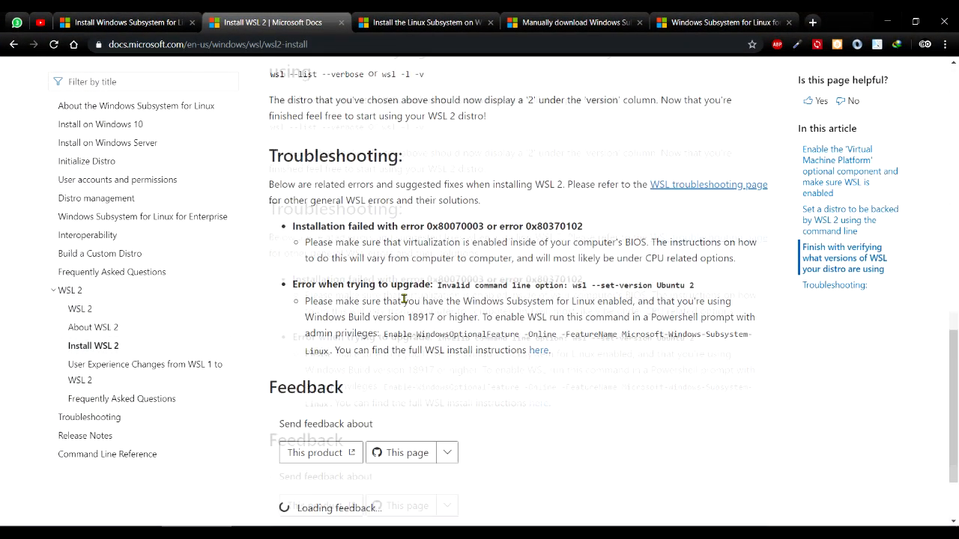